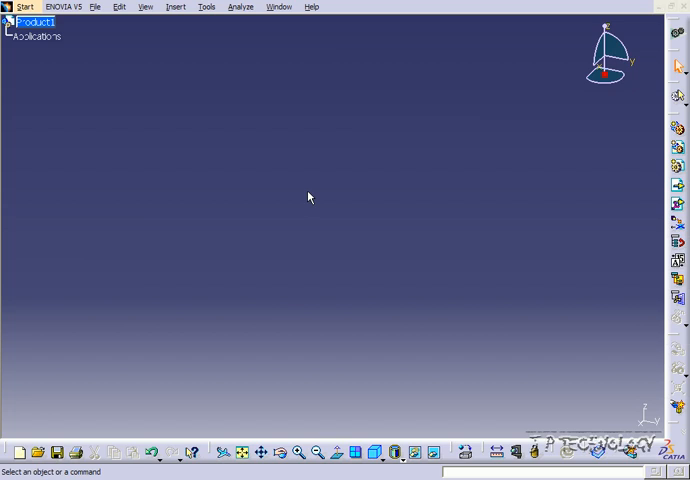
{"action": "mouse_move", "coordinate": [215, 33]}
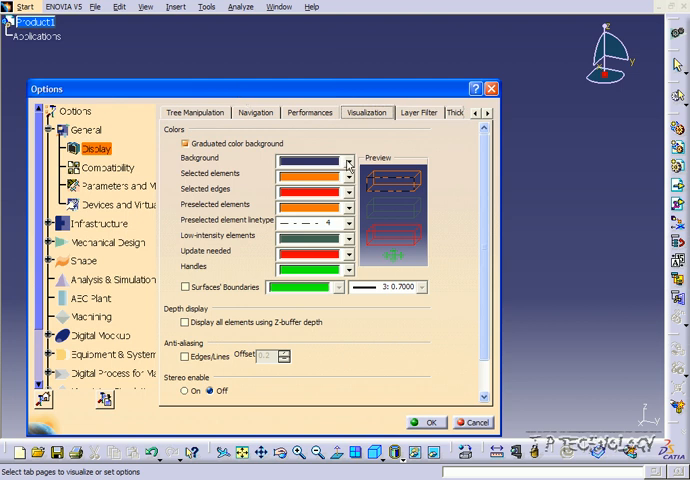
Set the graduated background colour to black and apply it
{"action": "left_click", "coordinate": [347, 160]}
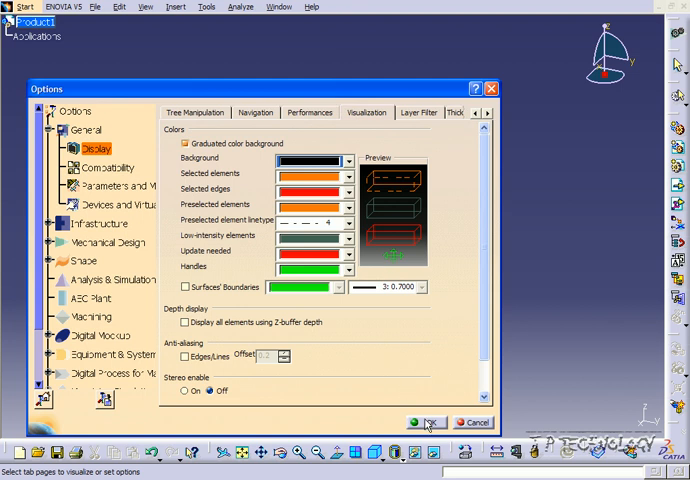
{"action": "left_click", "coordinate": [431, 422]}
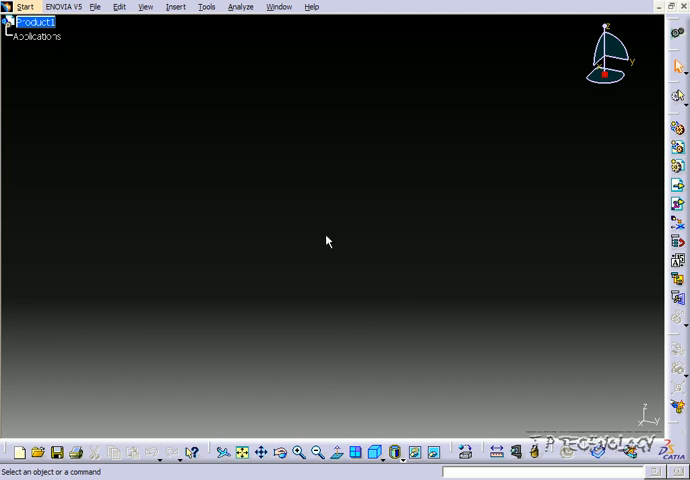
{"action": "mouse_move", "coordinate": [210, 20]}
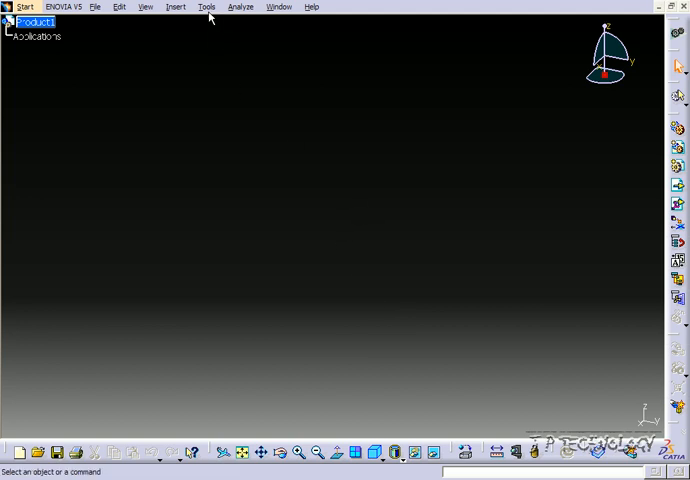
Change the Visualization background colour to white in Tools > Options
{"action": "left_click", "coordinate": [210, 6]}
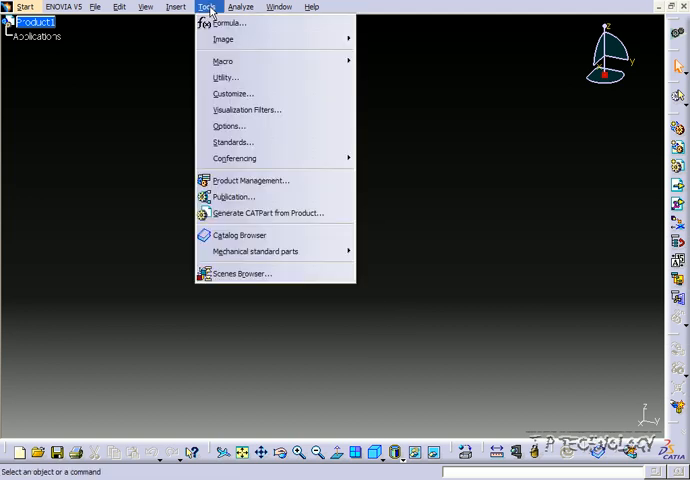
{"action": "left_click", "coordinate": [229, 125]}
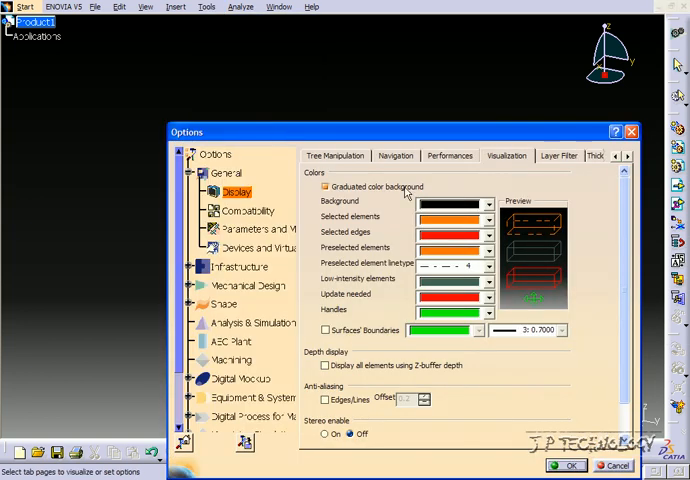
{"action": "left_click", "coordinate": [489, 204]}
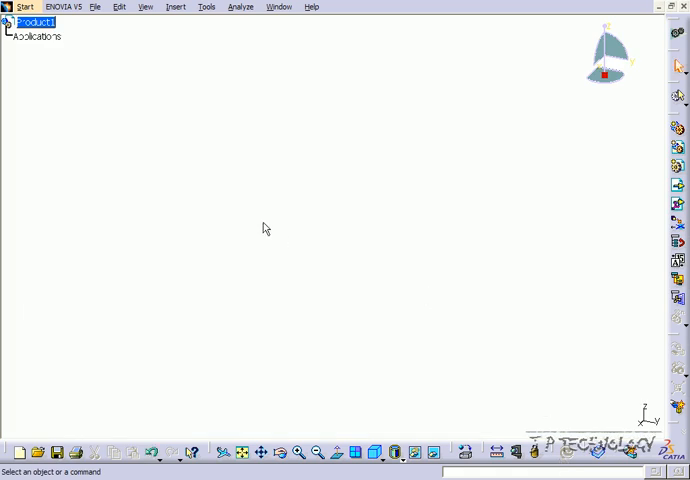
{"action": "mouse_move", "coordinate": [205, 18]}
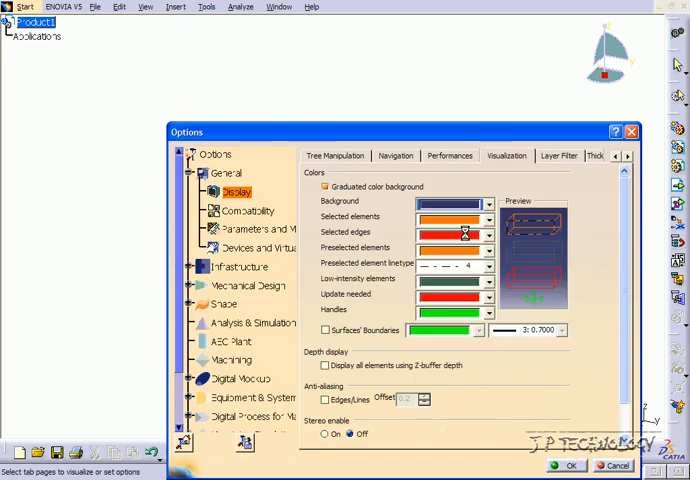
{"action": "mouse_move", "coordinate": [532, 308]}
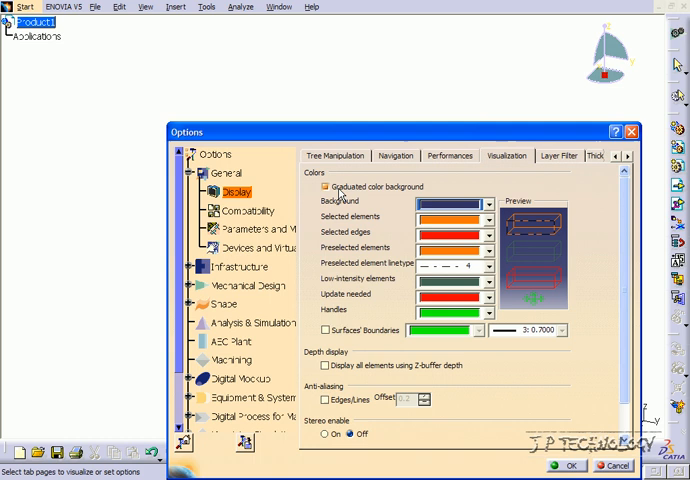
Uncheck Graduated color background to apply a solid dark blue background
{"action": "left_click", "coordinate": [326, 187]}
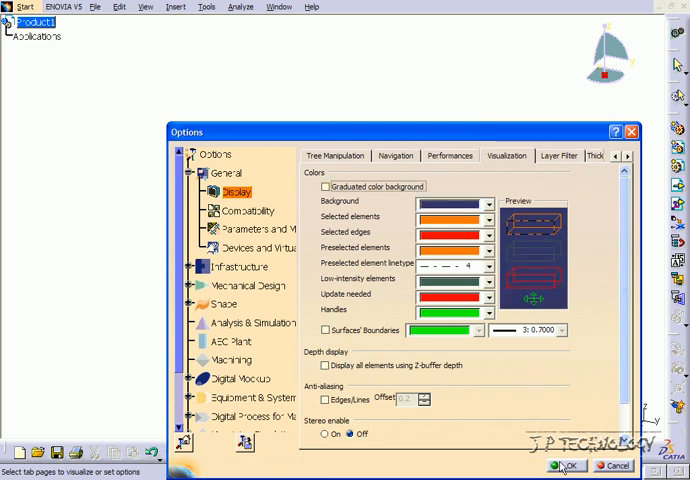
{"action": "left_click", "coordinate": [568, 466]}
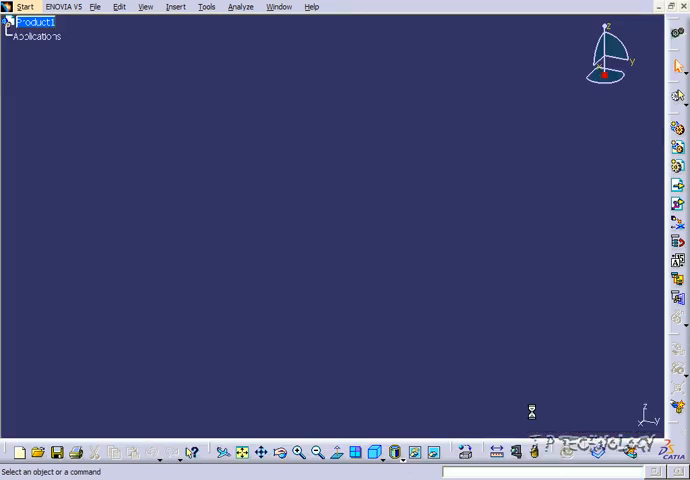
{"action": "mouse_move", "coordinate": [227, 148]}
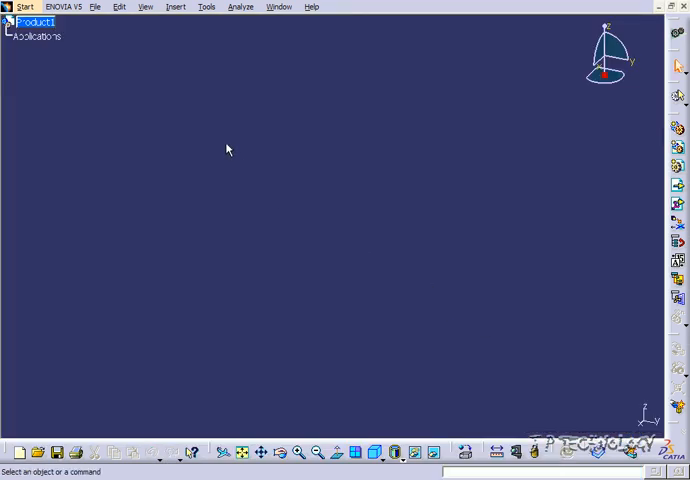
{"action": "mouse_move", "coordinate": [209, 12]}
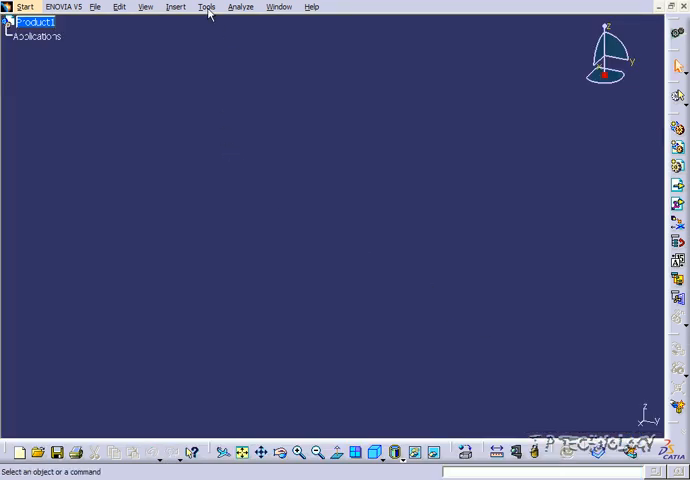
Re-enable Graduated color background in Tools > Options > Visualization
{"action": "left_click", "coordinate": [211, 6]}
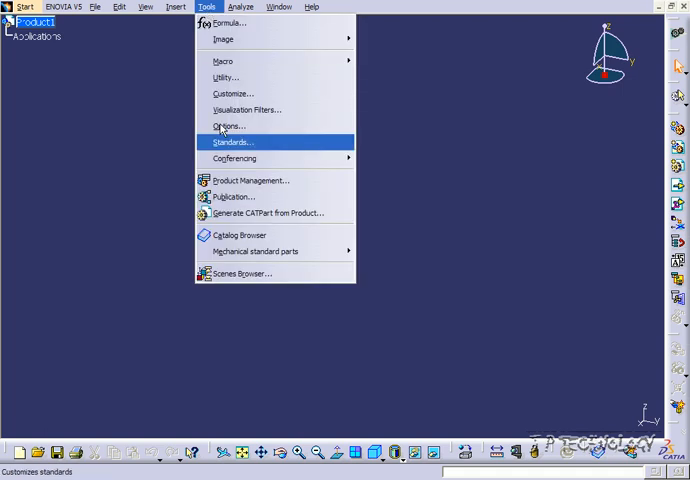
{"action": "left_click", "coordinate": [229, 125]}
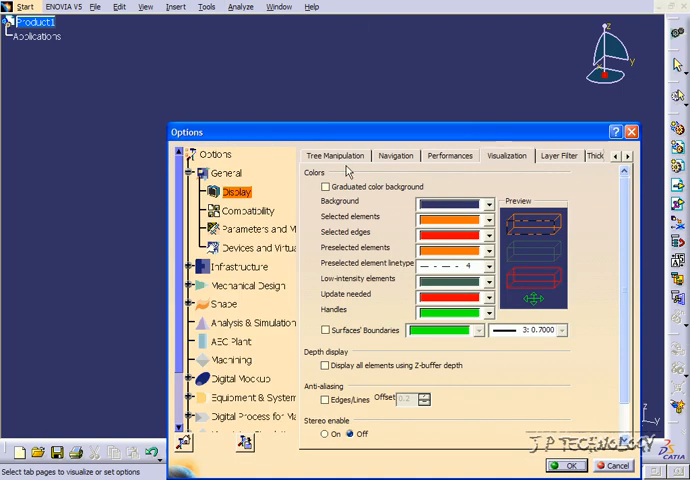
{"action": "left_click", "coordinate": [324, 186]}
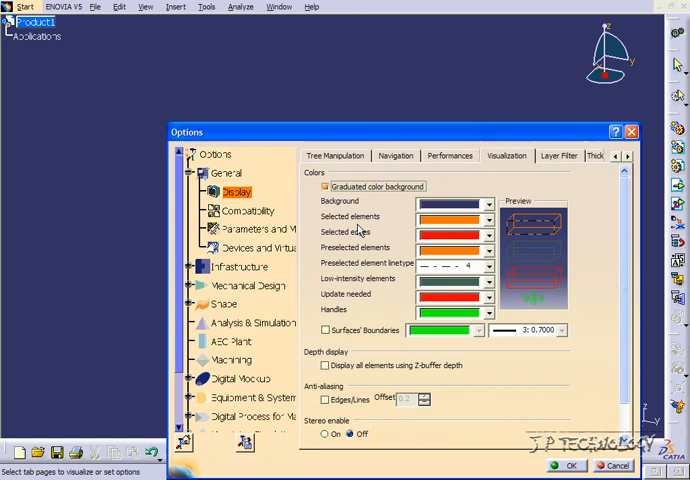
{"action": "mouse_move", "coordinate": [488, 219]}
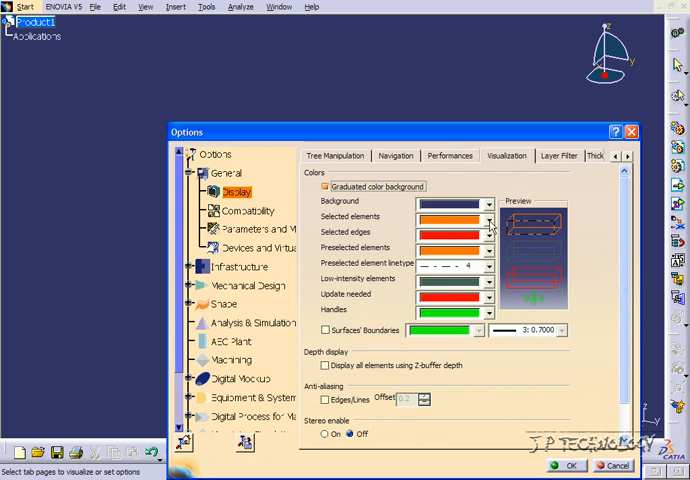
{"action": "mouse_move", "coordinate": [487, 234]}
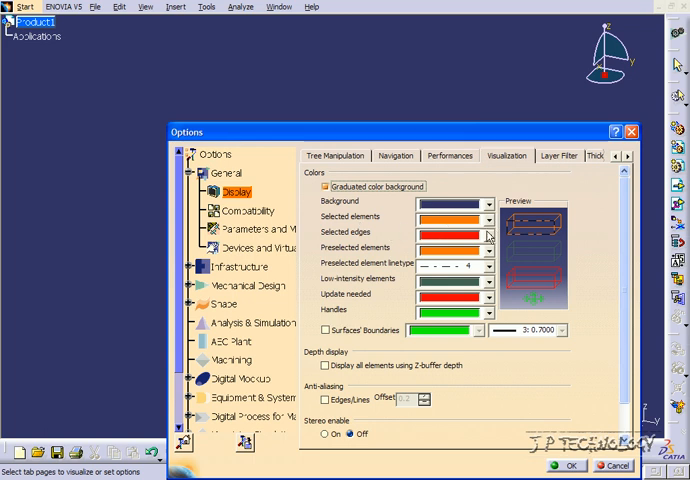
Set selected elements to orange and selected edges to red, then apply
{"action": "left_click", "coordinate": [488, 234]}
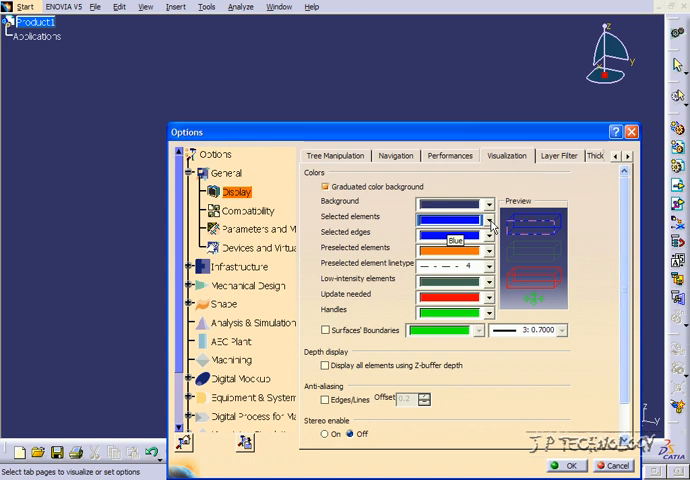
{"action": "left_click", "coordinate": [486, 217]}
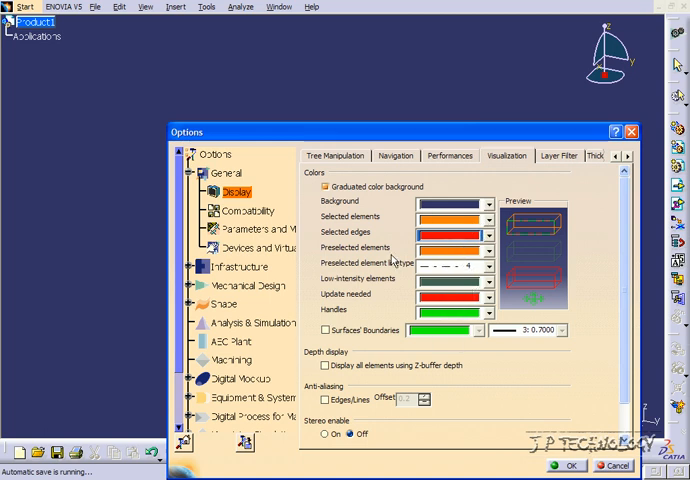
{"action": "mouse_move", "coordinate": [375, 132]}
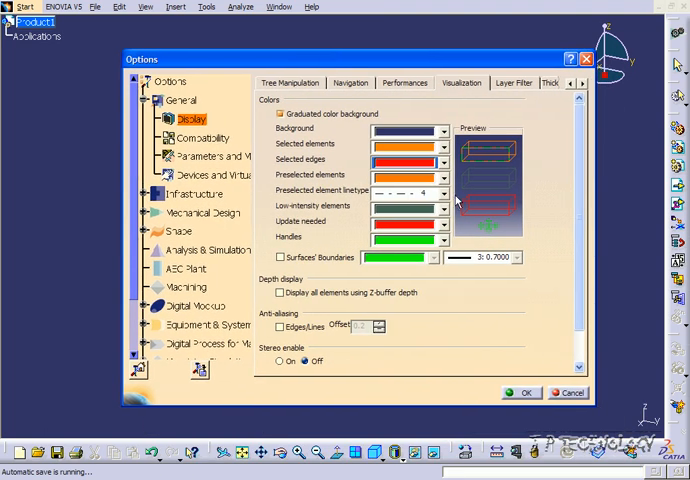
{"action": "left_click", "coordinate": [525, 394]}
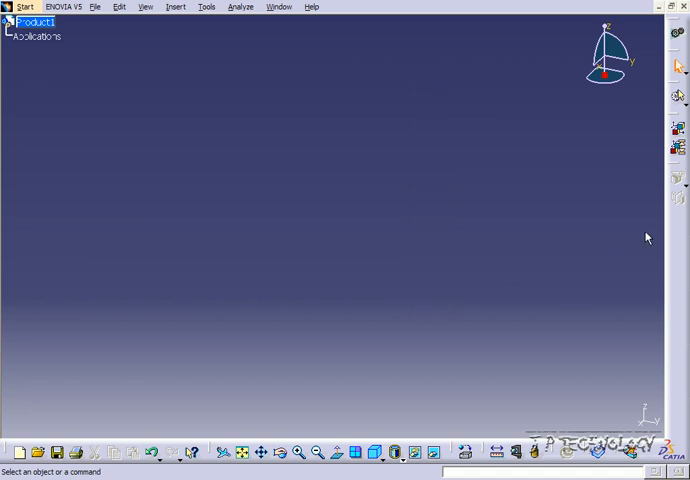
{"action": "mouse_move", "coordinate": [679, 295]}
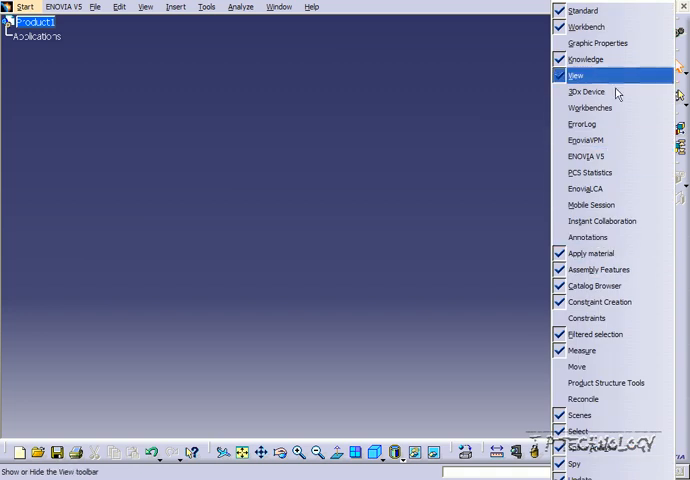
{"action": "mouse_move", "coordinate": [590, 159]}
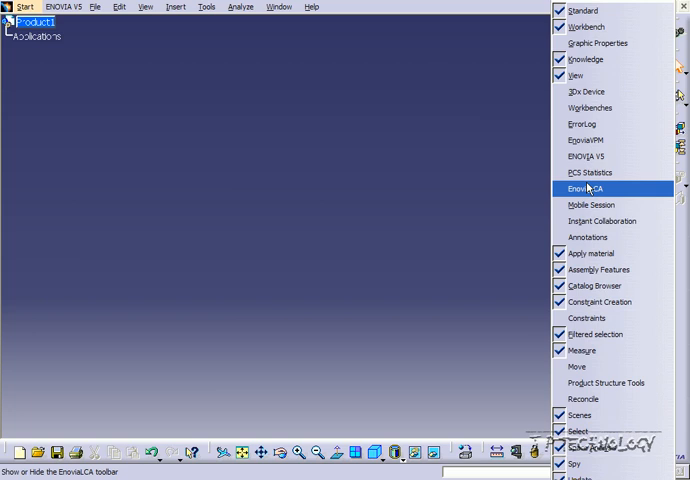
{"action": "mouse_move", "coordinate": [590, 205]}
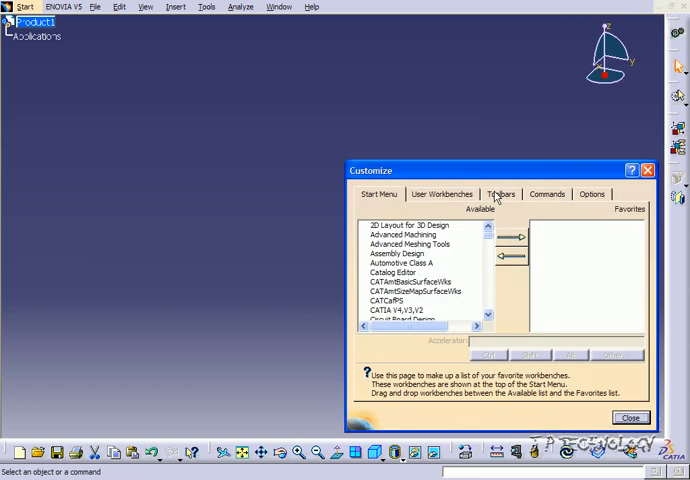
Restore all toolbars to their default positions from the Customize Toolbars tab
{"action": "left_click", "coordinate": [501, 194]}
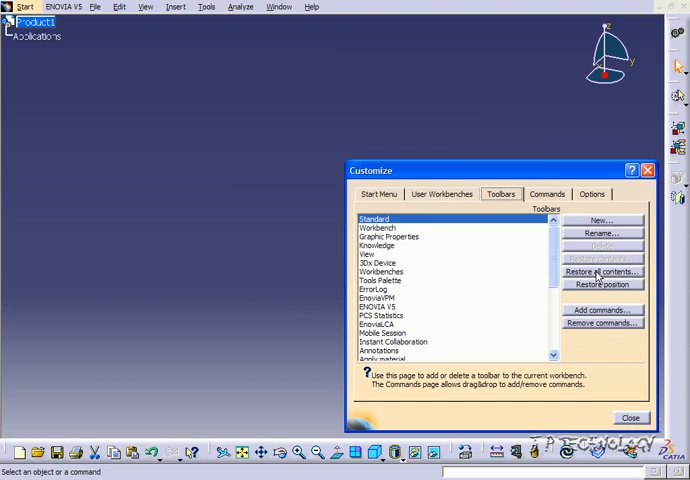
{"action": "left_click", "coordinate": [602, 271]}
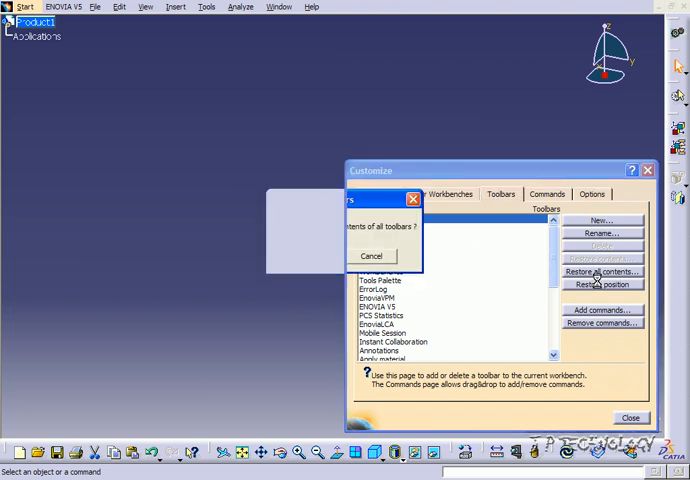
{"action": "left_click", "coordinate": [601, 283]}
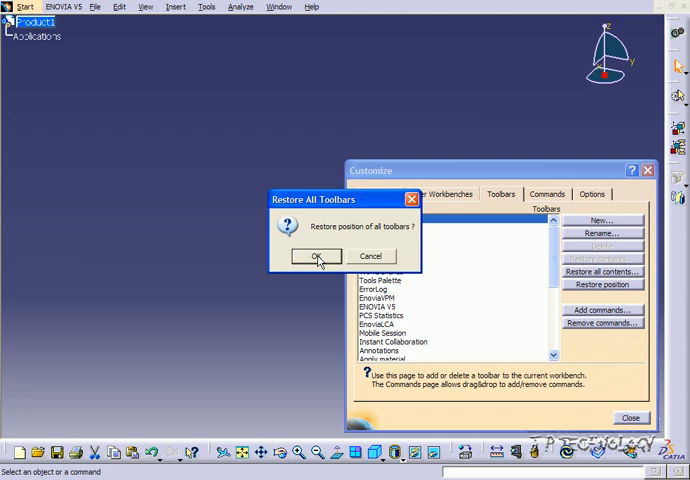
{"action": "left_click", "coordinate": [316, 256]}
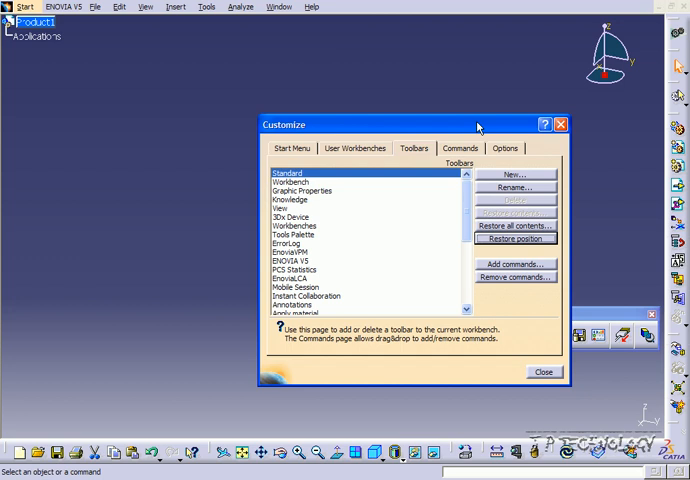
{"action": "mouse_move", "coordinate": [514, 225]}
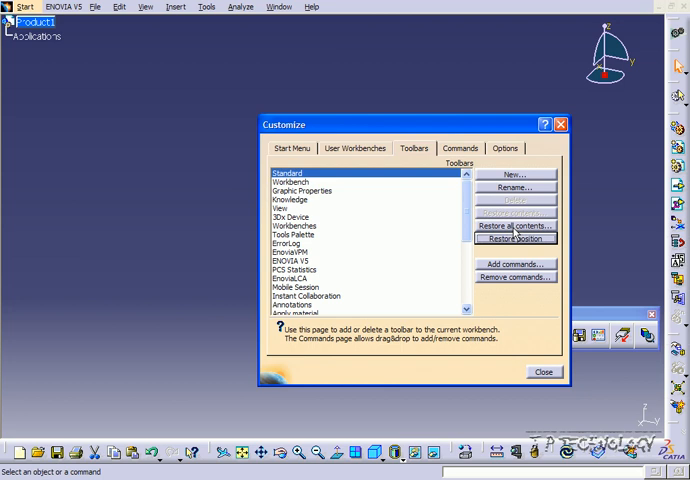
{"action": "mouse_move", "coordinate": [347, 153]}
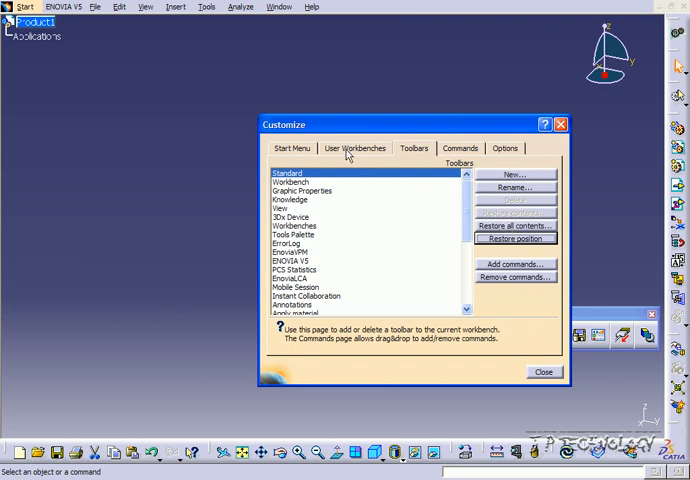
{"action": "left_click", "coordinate": [291, 148]}
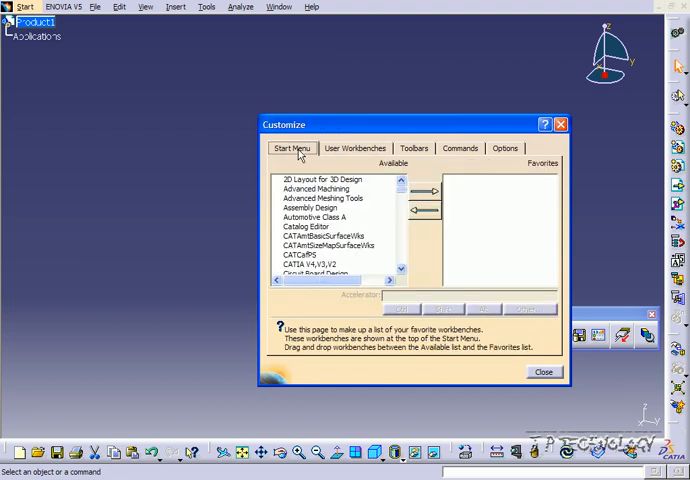
{"action": "left_click", "coordinate": [414, 148]}
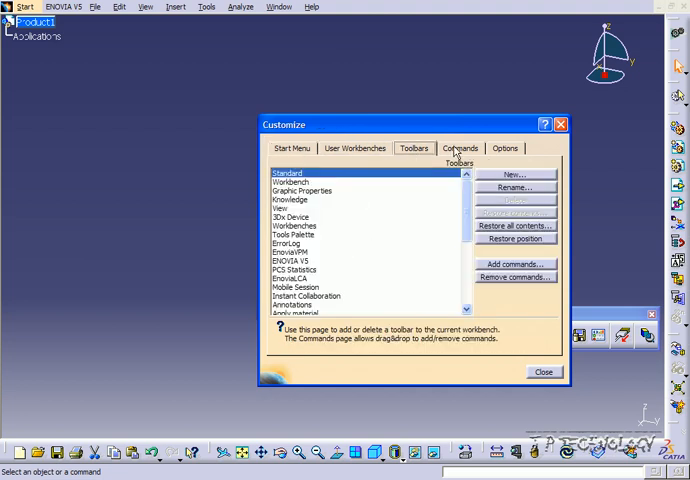
{"action": "left_click", "coordinate": [460, 148]}
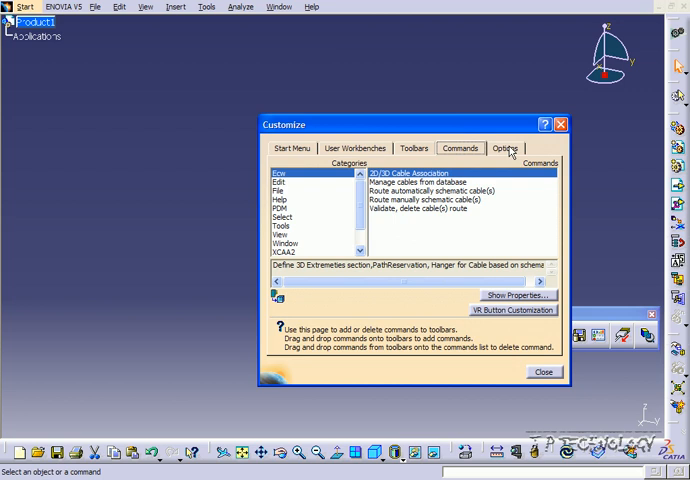
{"action": "left_click", "coordinate": [505, 148]}
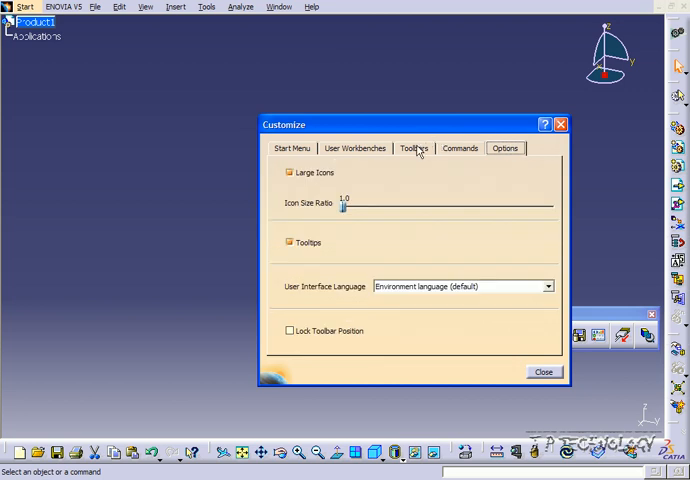
{"action": "left_click", "coordinate": [414, 148]}
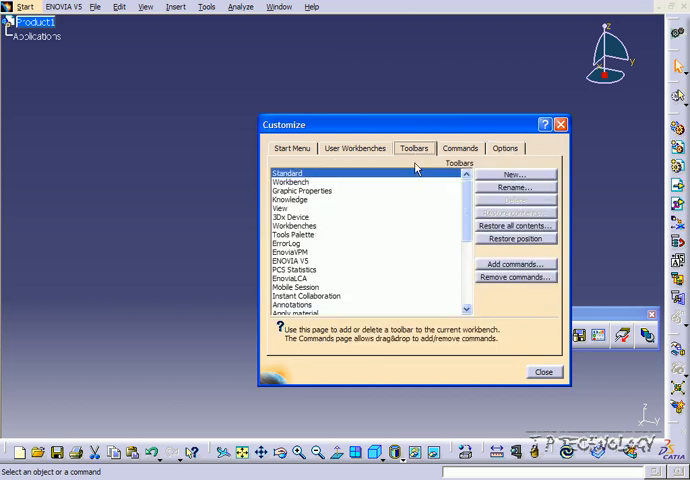